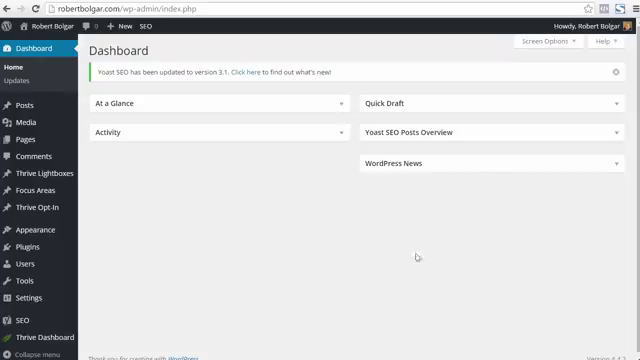
mouse_move(187, 196)
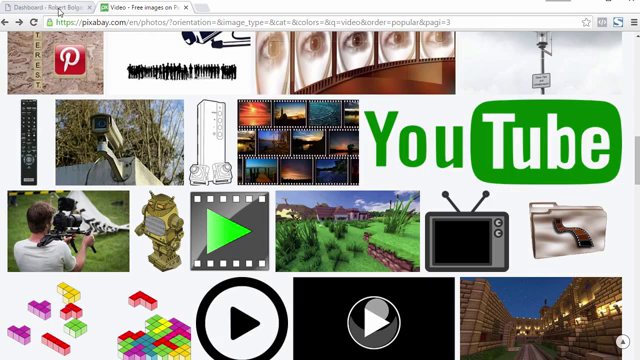
Find the black circled play-button vector on Pixabay and download it at 640×640
click(40, 5)
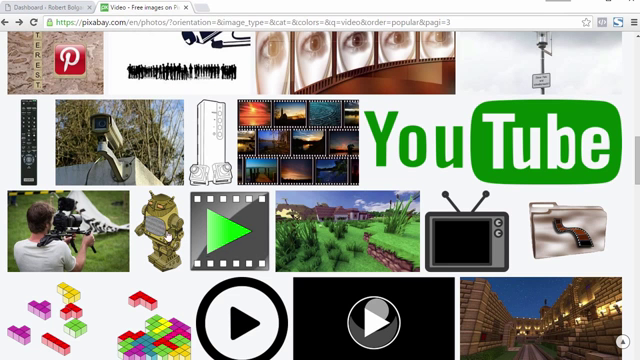
scroll(down, 3)
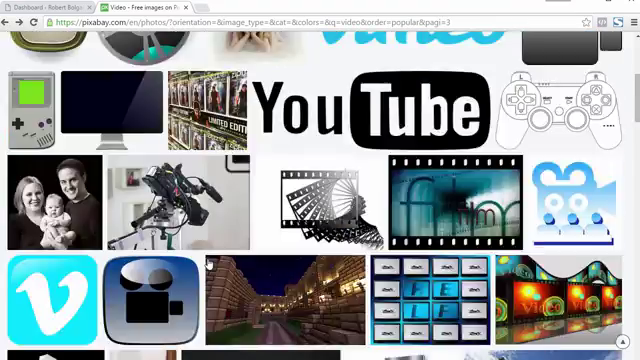
scroll(down, 3)
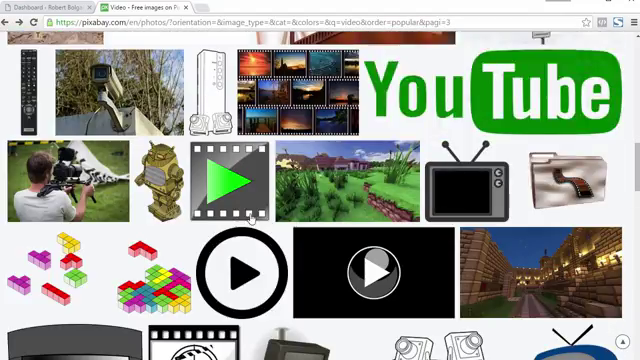
scroll(down, 3)
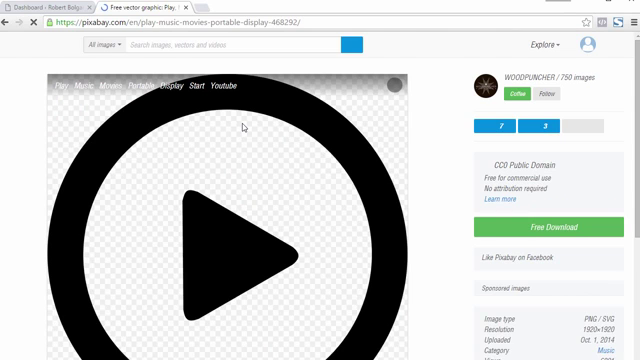
scroll(down, 3)
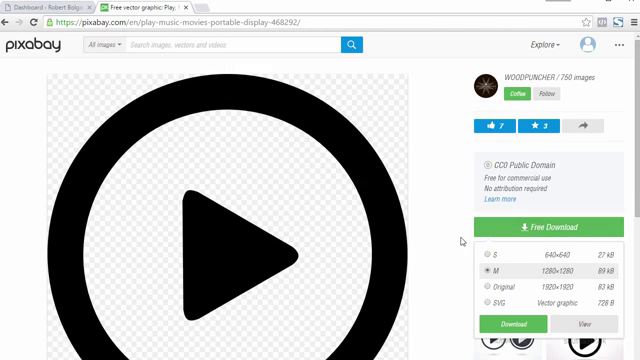
scroll(down, 3)
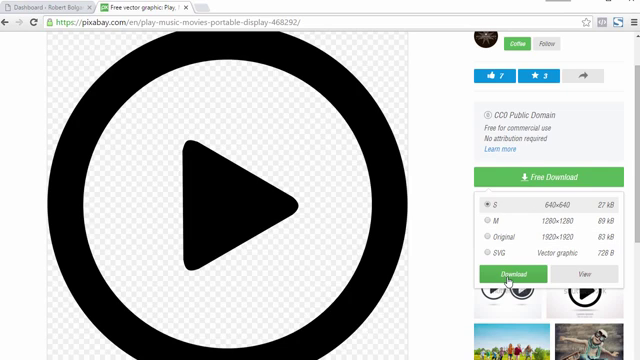
click(504, 273)
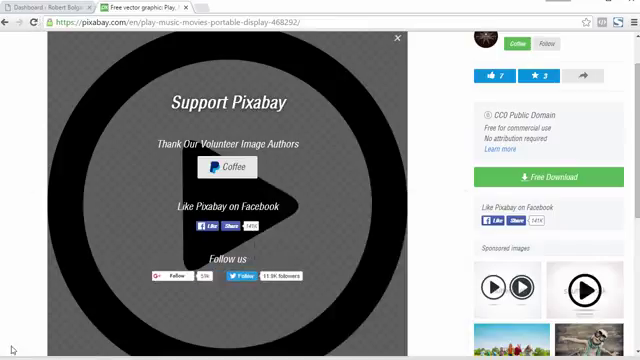
mouse_move(22, 313)
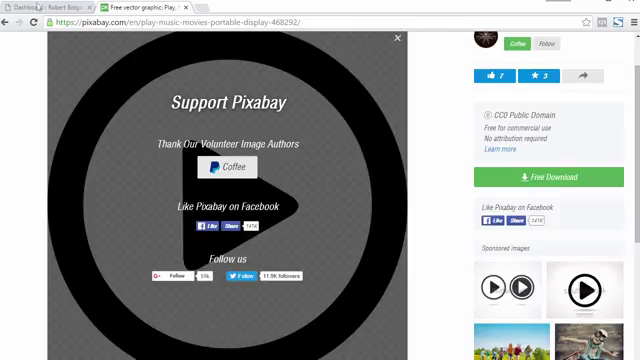
Switch back to the WordPress dashboard tab
click(35, 7)
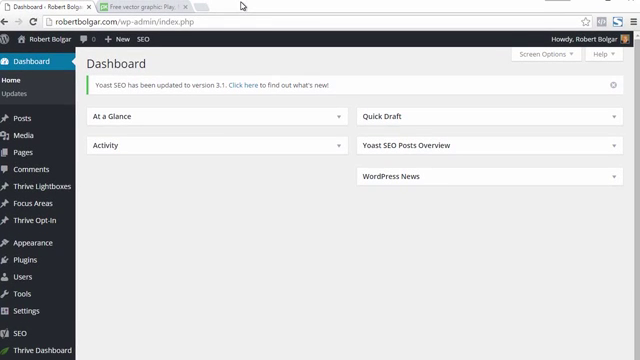
mouse_move(38, 65)
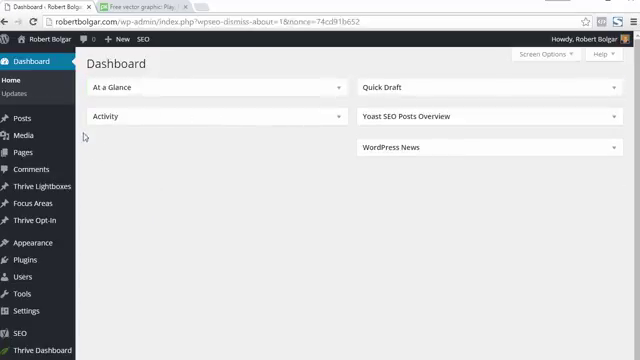
mouse_move(157, 180)
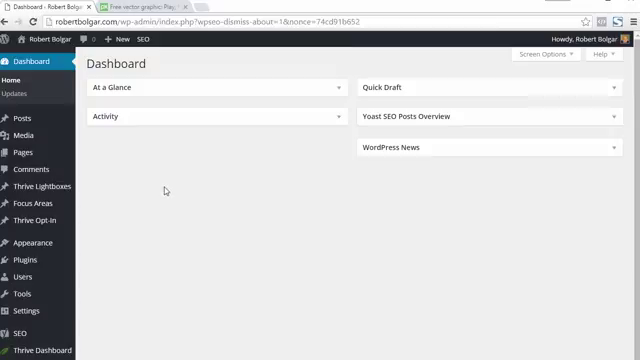
mouse_move(16, 153)
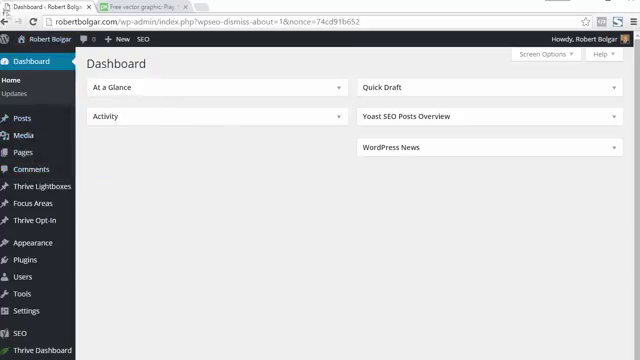
mouse_move(35, 80)
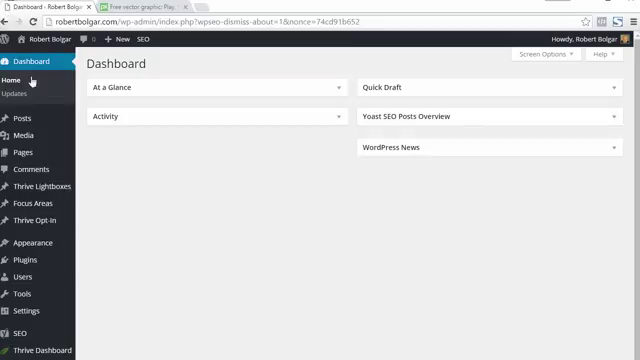
mouse_move(145, 240)
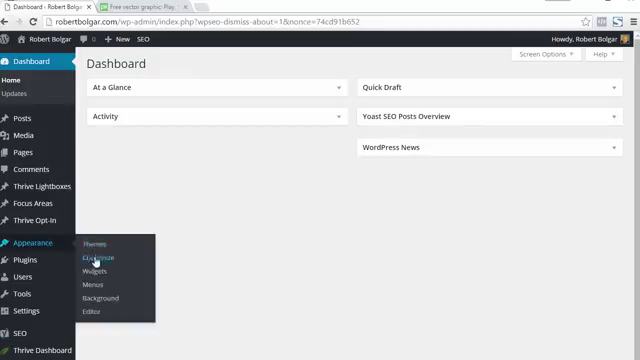
Open Appearance > Customize and go to its Site Identity section
click(94, 260)
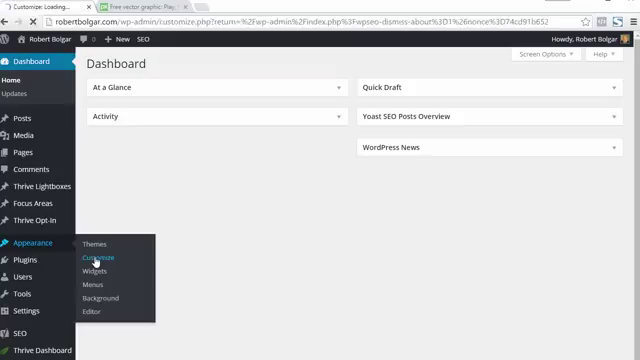
mouse_move(152, 214)
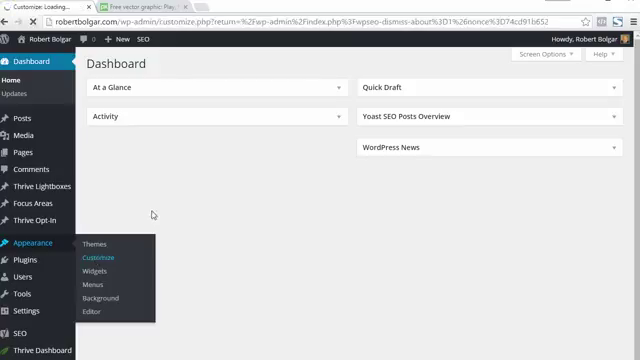
click(92, 258)
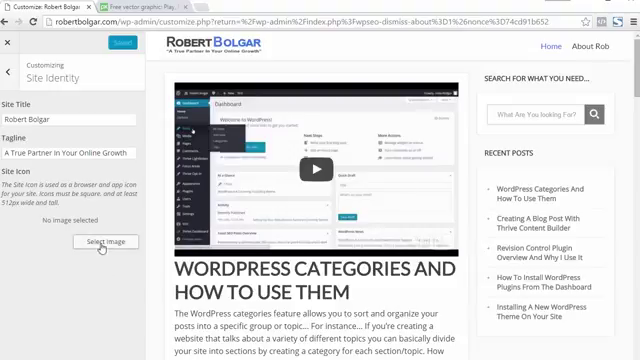
Upload the play-button image as favicon.png and select it as the site icon
click(103, 241)
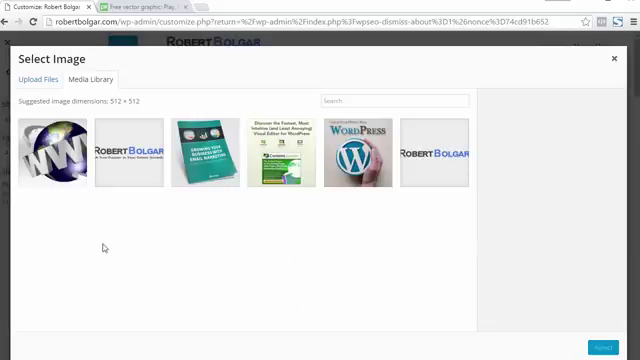
mouse_move(168, 267)
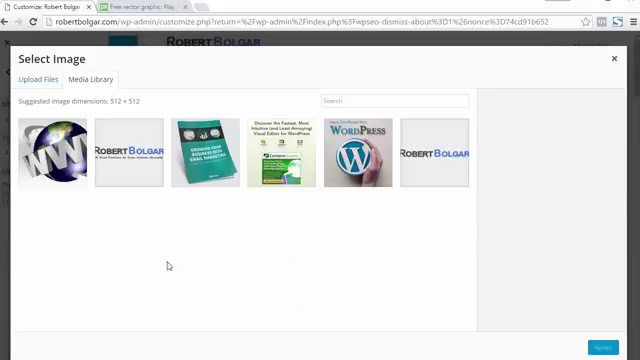
click(48, 80)
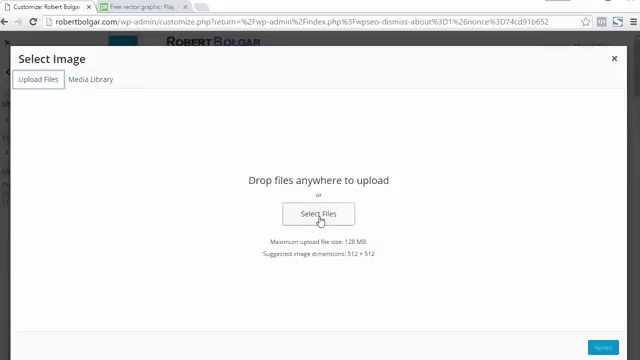
click(311, 214)
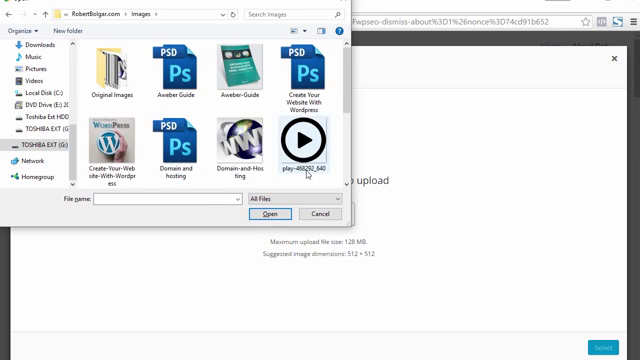
scroll(down, 3)
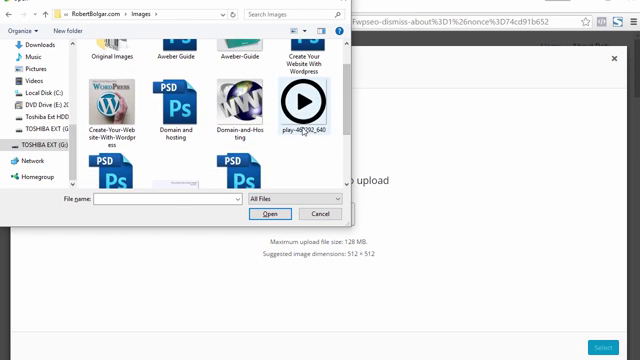
click(300, 105)
text(favi)
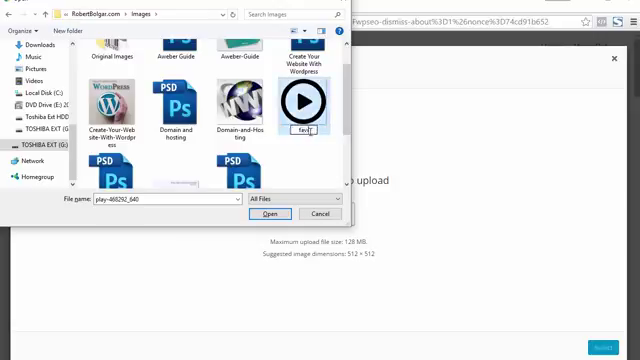
click(305, 170)
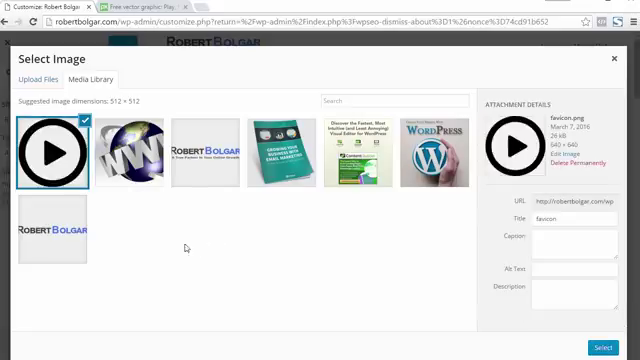
mouse_move(517, 270)
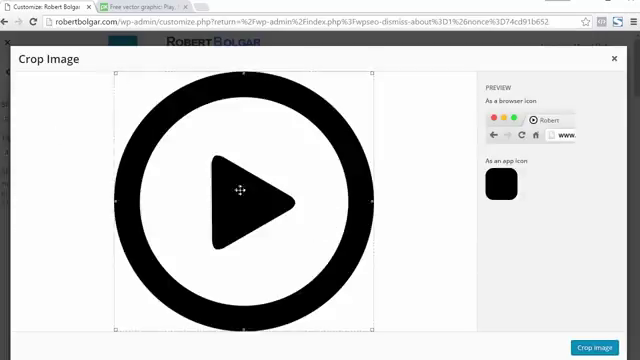
mouse_move(401, 202)
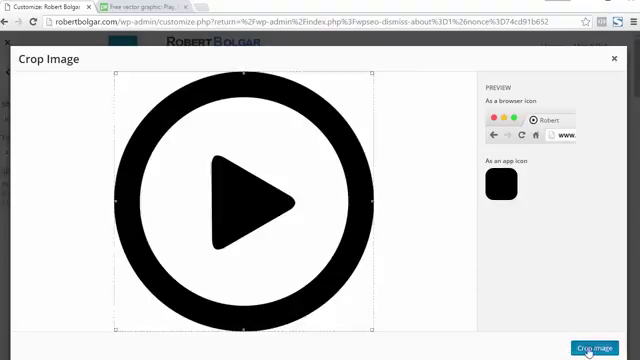
mouse_move(543, 259)
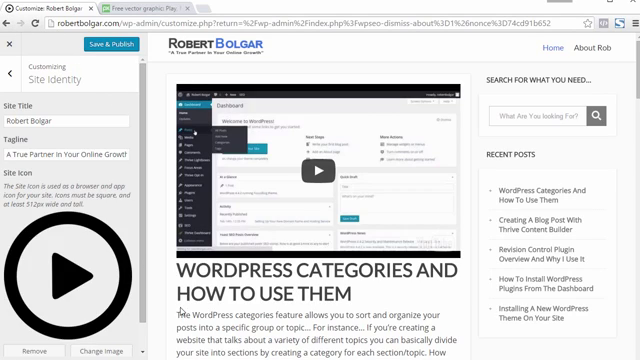
Save & Publish the Site Identity changes with the play-button icon
scroll(down, 3)
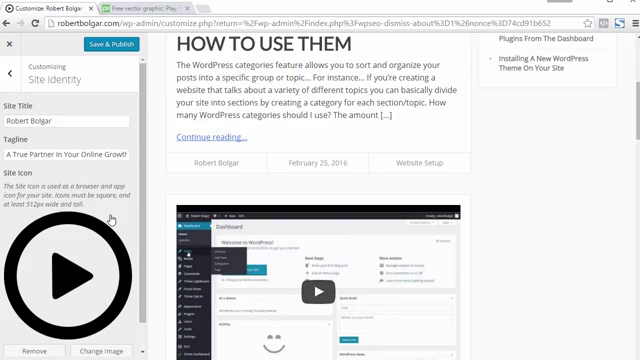
click(108, 46)
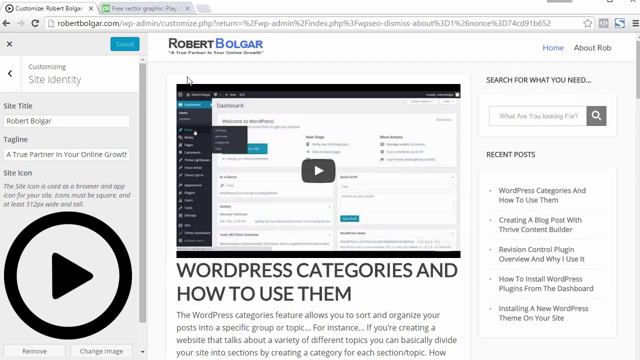
mouse_move(224, 76)
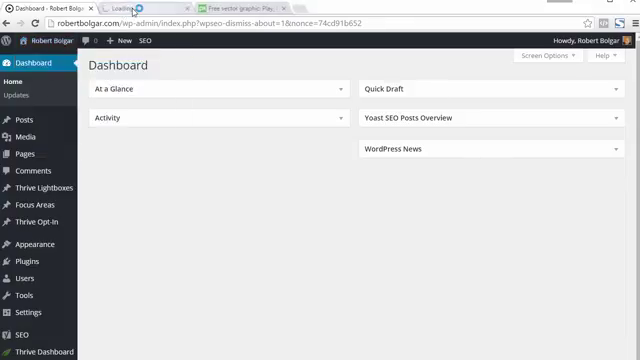
Switch to the live site's tab to check the play-button favicon
click(145, 8)
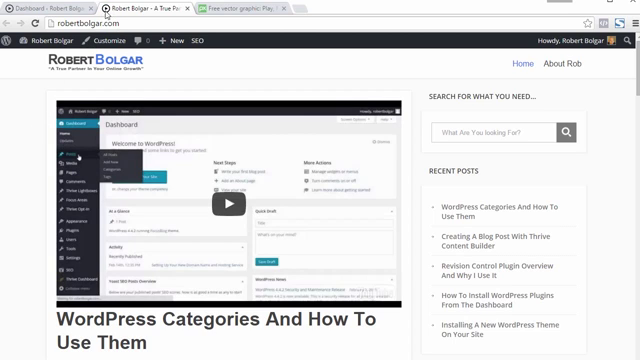
mouse_move(489, 162)
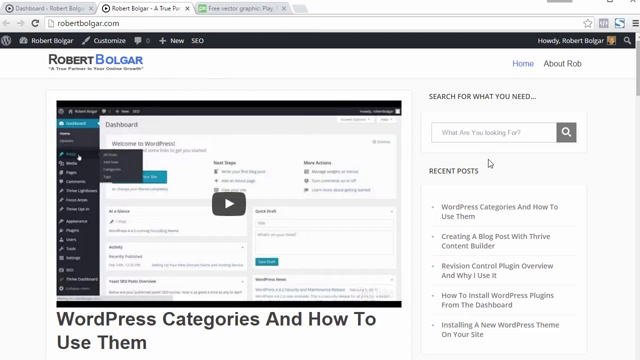